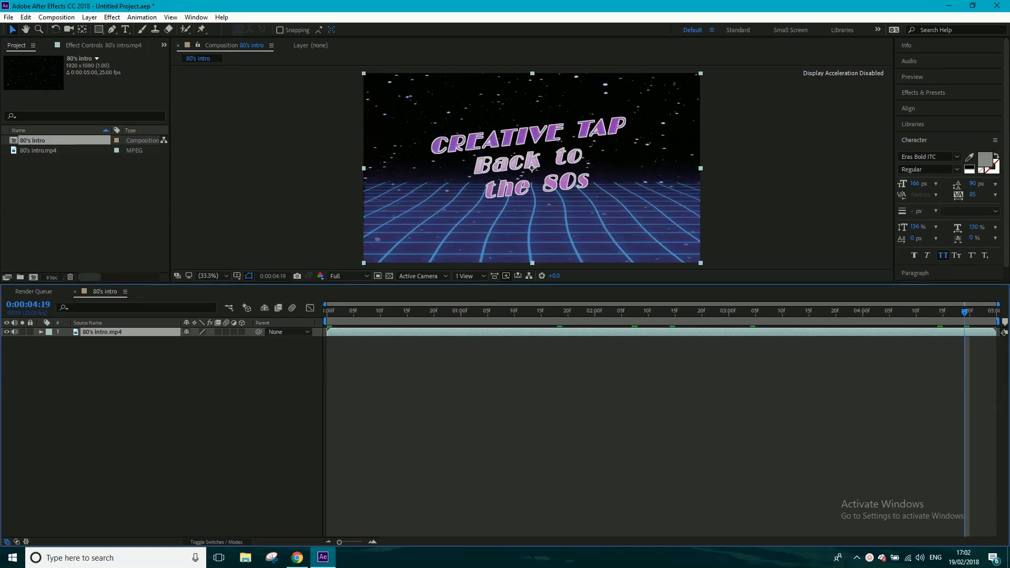
pyautogui.moveTo(483, 234)
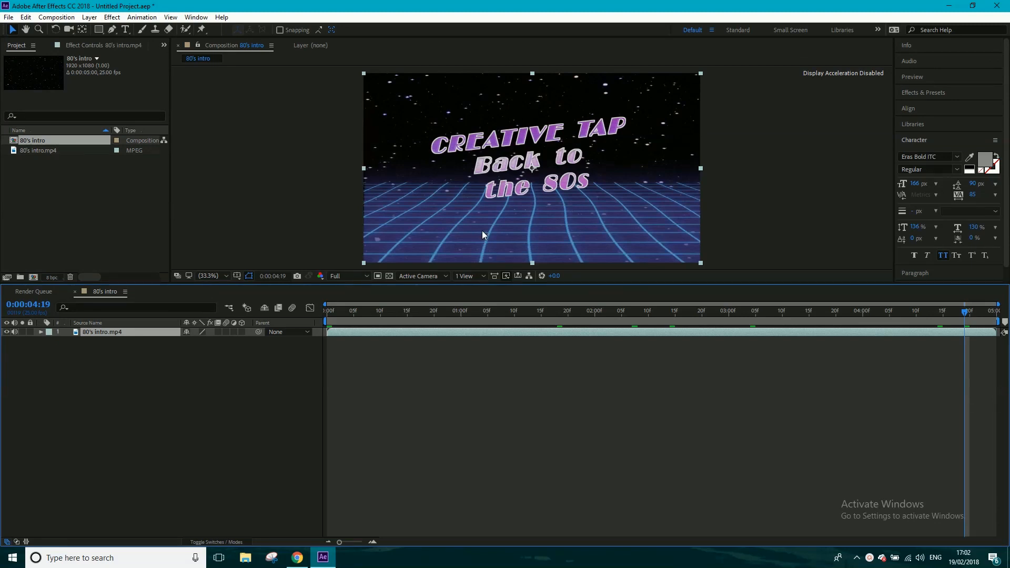
# - Scrub the 80's Intro preview to an early frame, one second, and a later moment
pyautogui.click(400, 312)
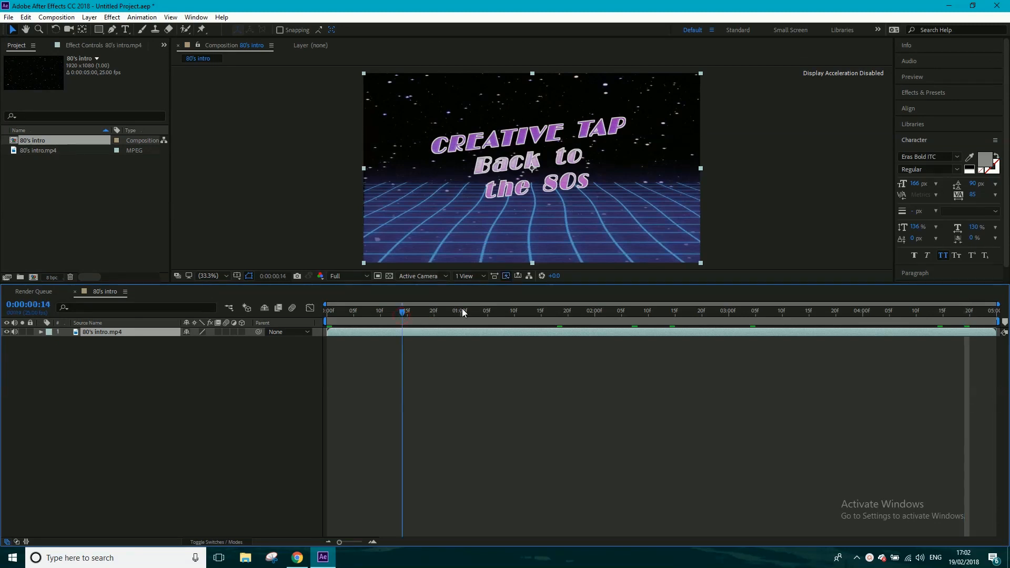
pyautogui.click(460, 311)
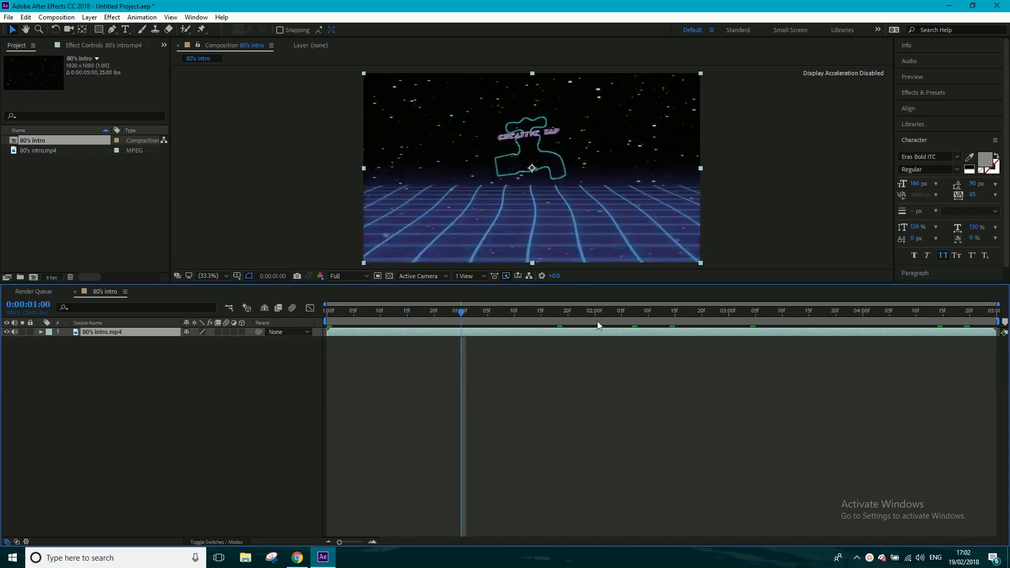
pyautogui.click(676, 311)
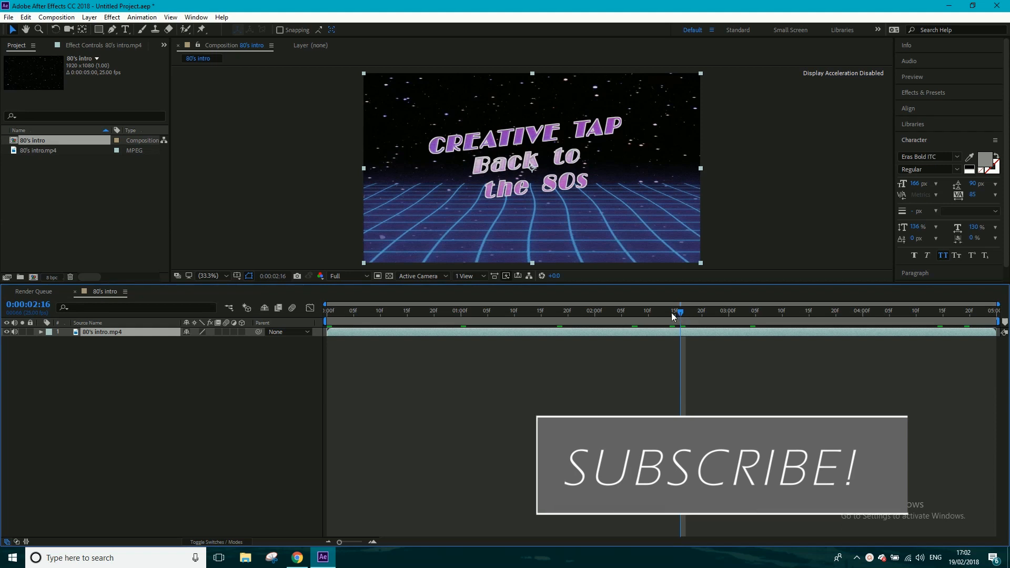
# - Set the composition preview resolution to Third
pyautogui.click(336, 276)
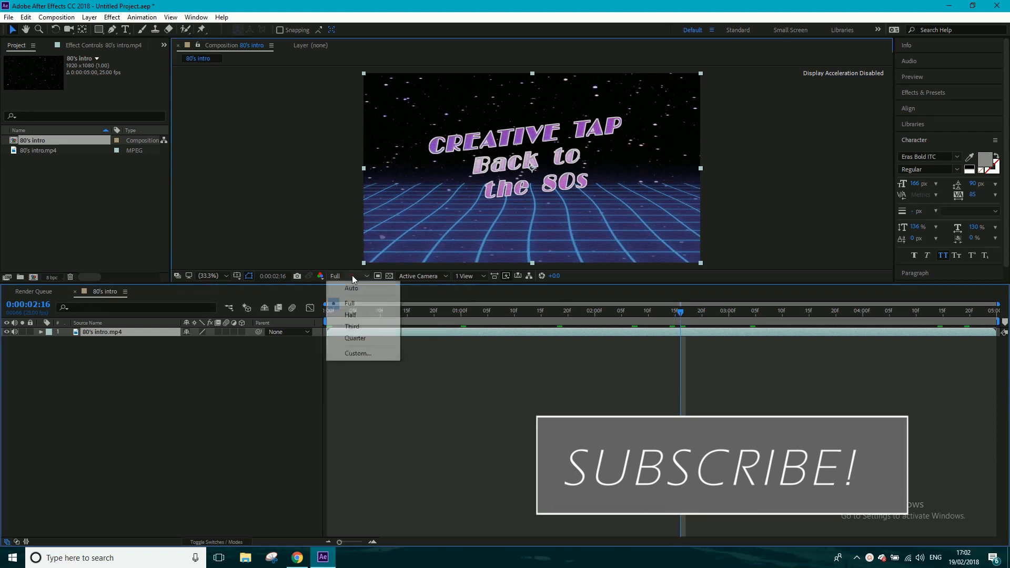
pyautogui.click(352, 326)
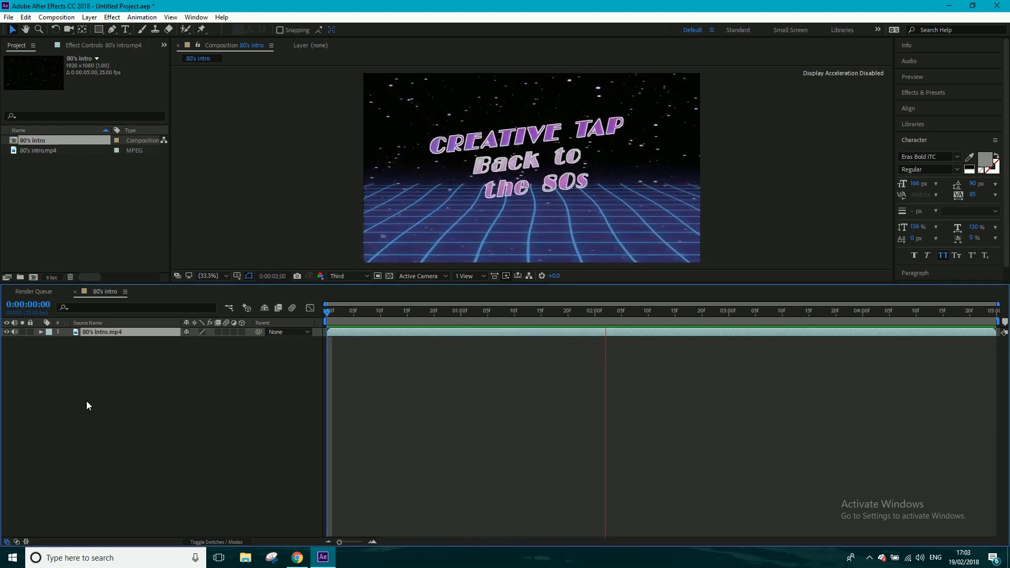
pyautogui.click(696, 312)
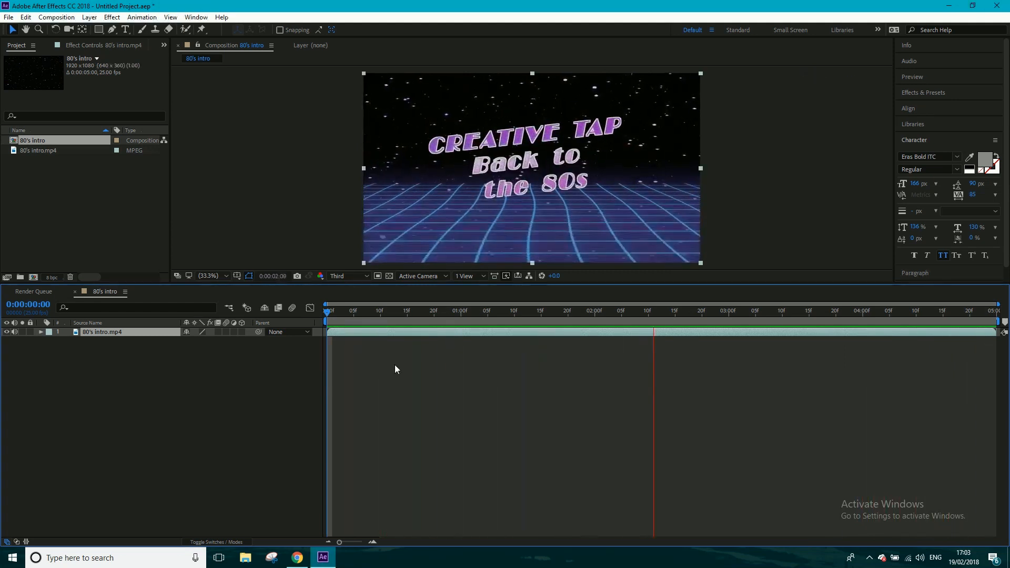
pyautogui.click(653, 311)
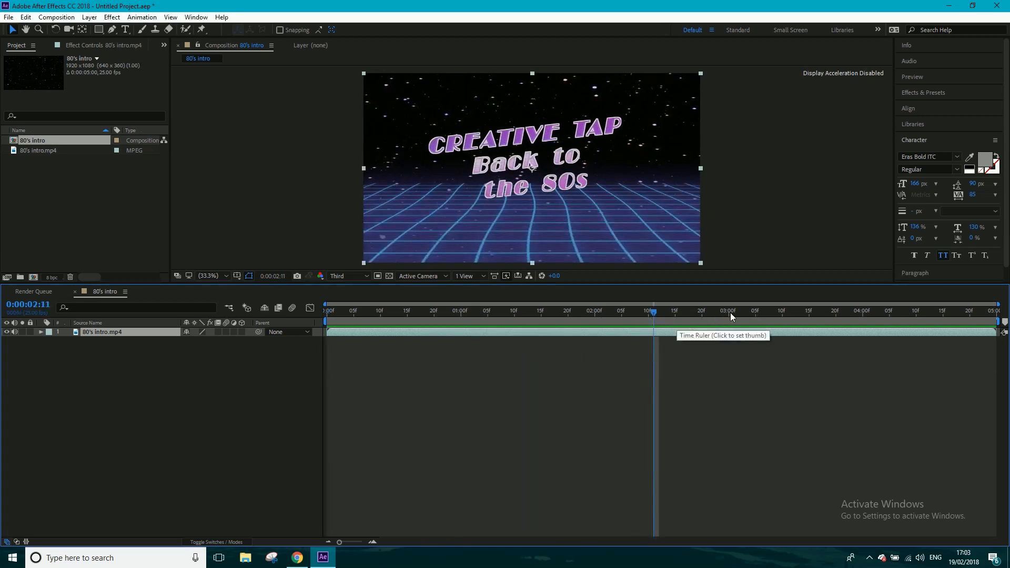
pyautogui.click(728, 310)
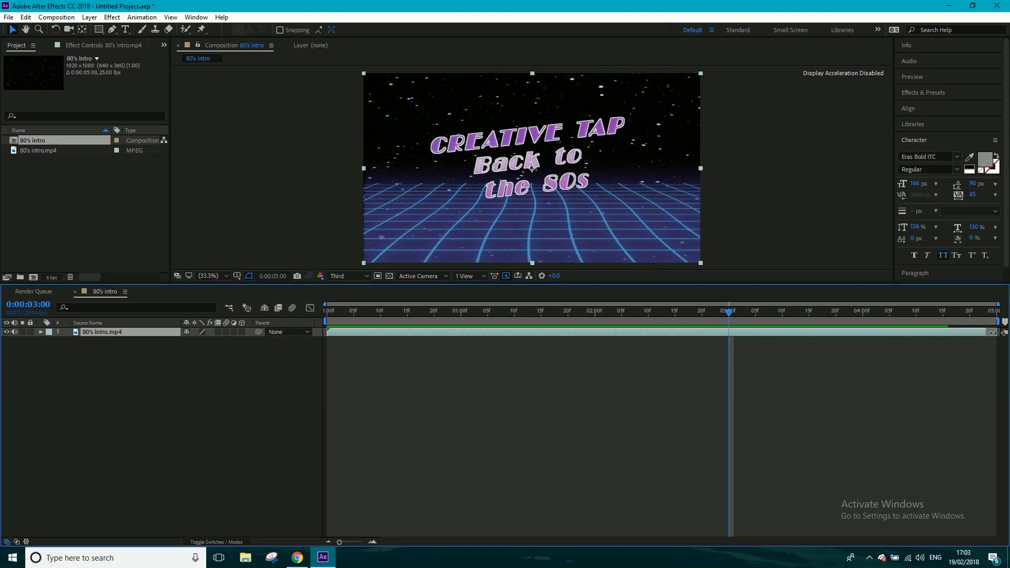
pyautogui.moveTo(750, 343)
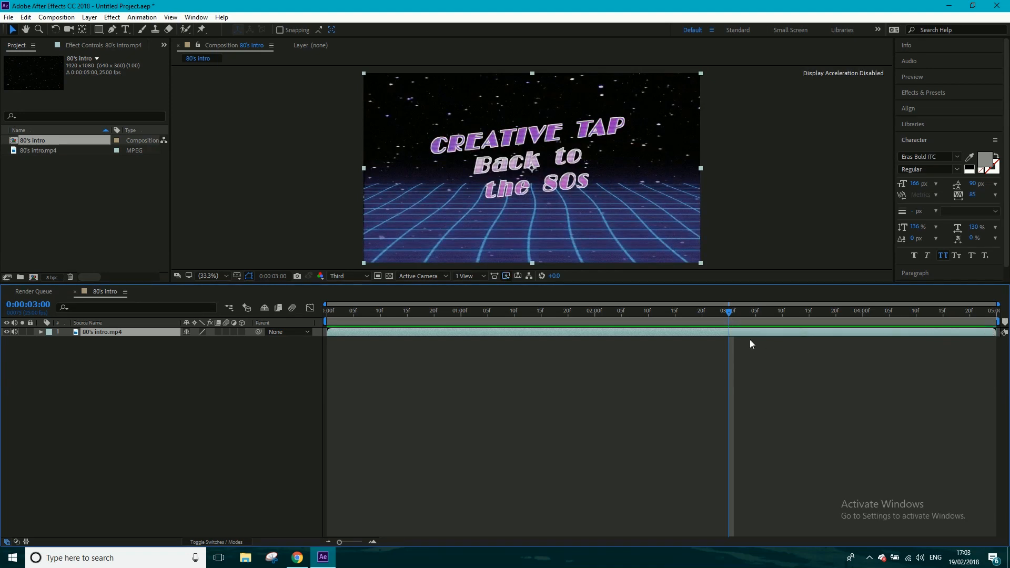
# - Check the frames just past three seconds, then park the time at 0:00:03:00
pyautogui.click(723, 310)
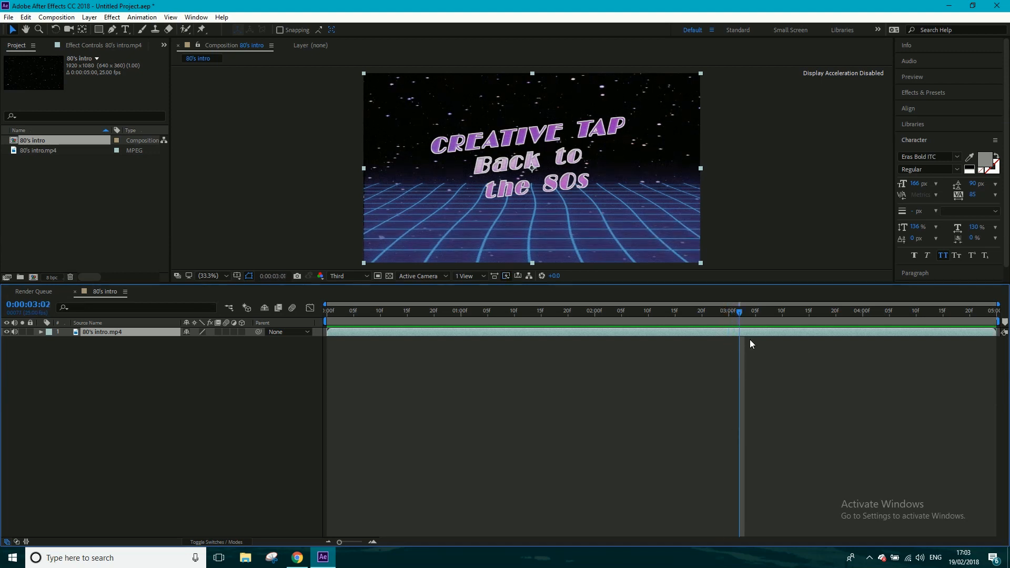
pyautogui.click(723, 311)
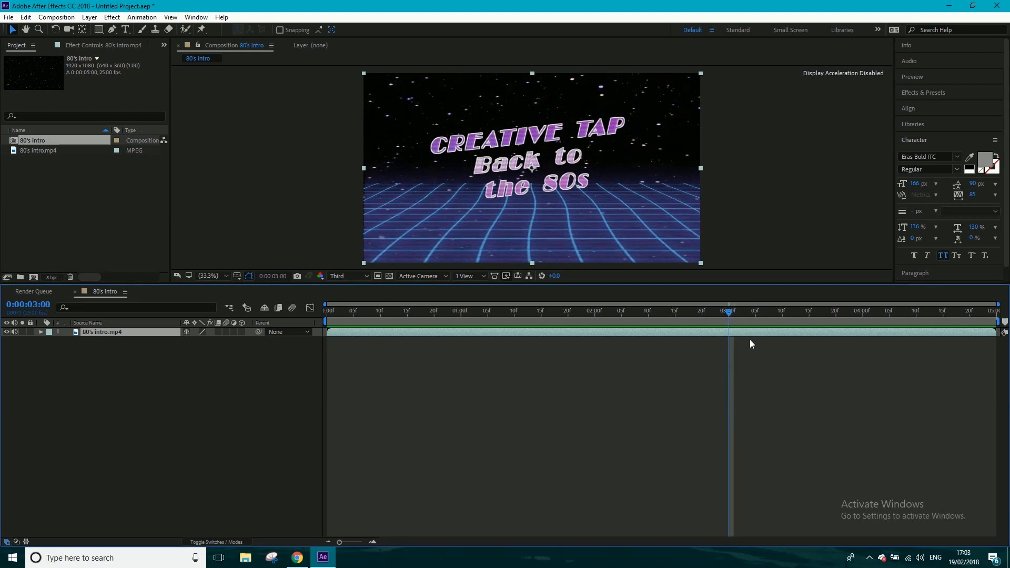
pyautogui.moveTo(808, 455)
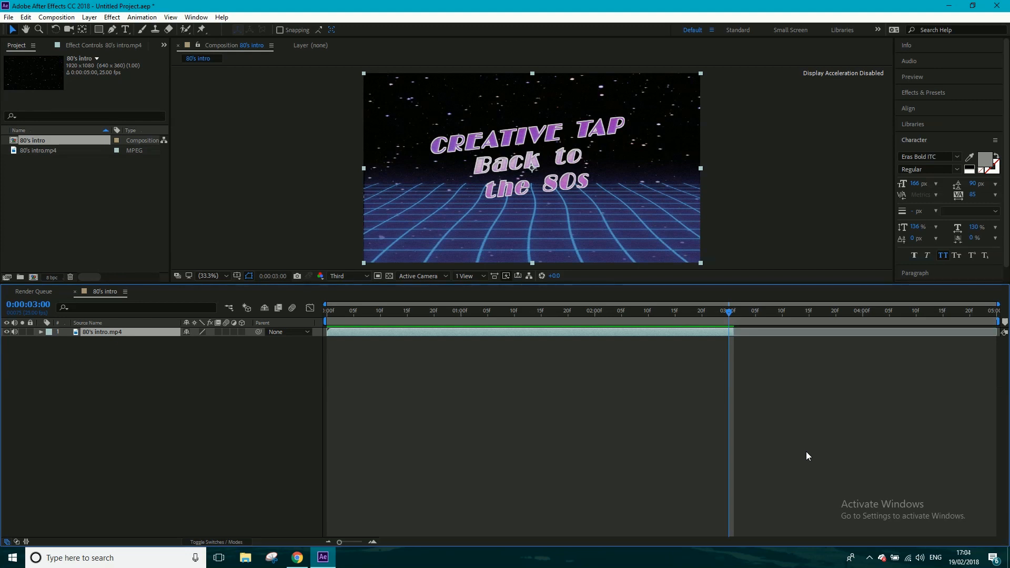
pyautogui.moveTo(815, 421)
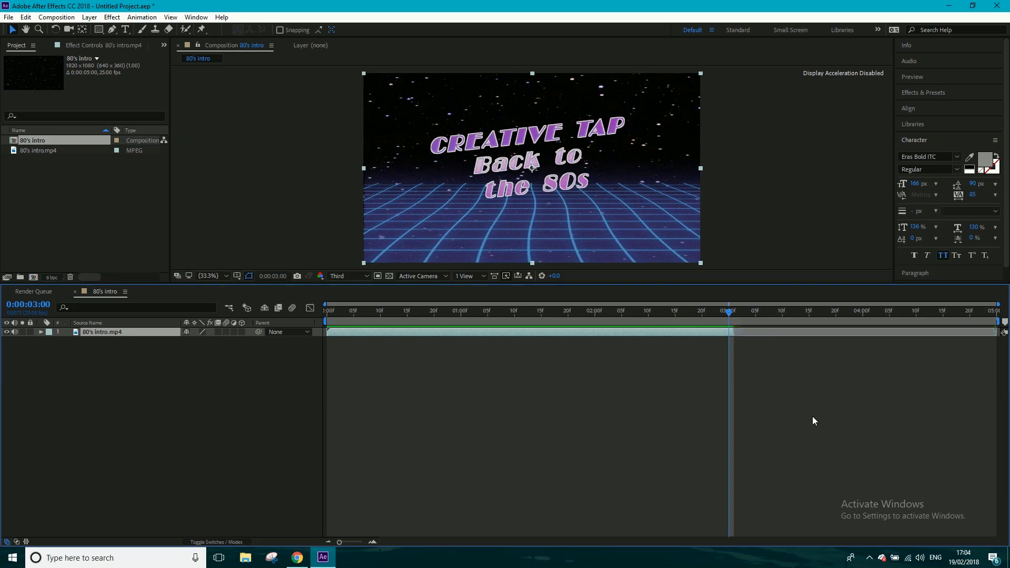
pyautogui.moveTo(443, 322)
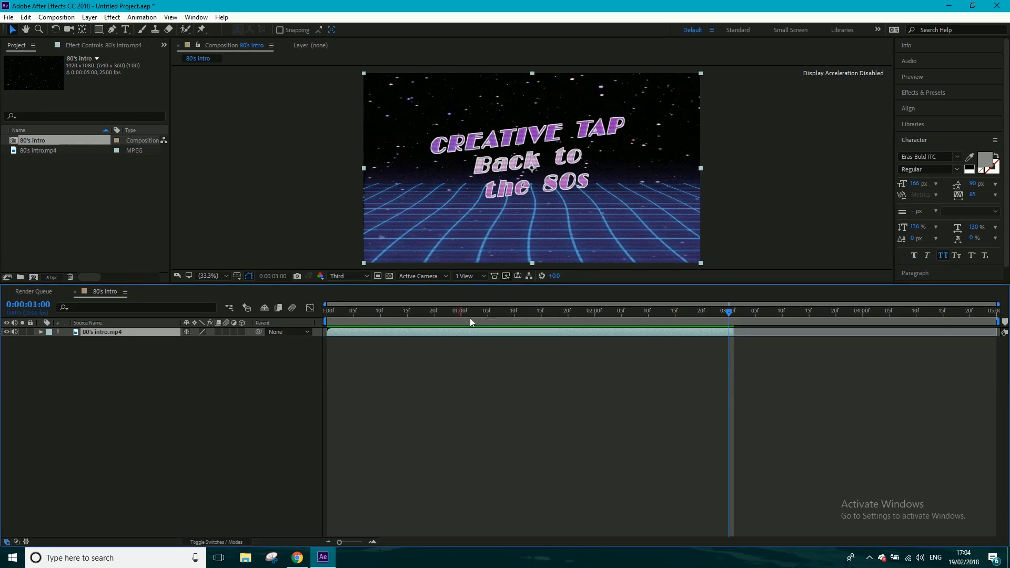
# - Preview the restored full-length intro at one second
pyautogui.click(460, 309)
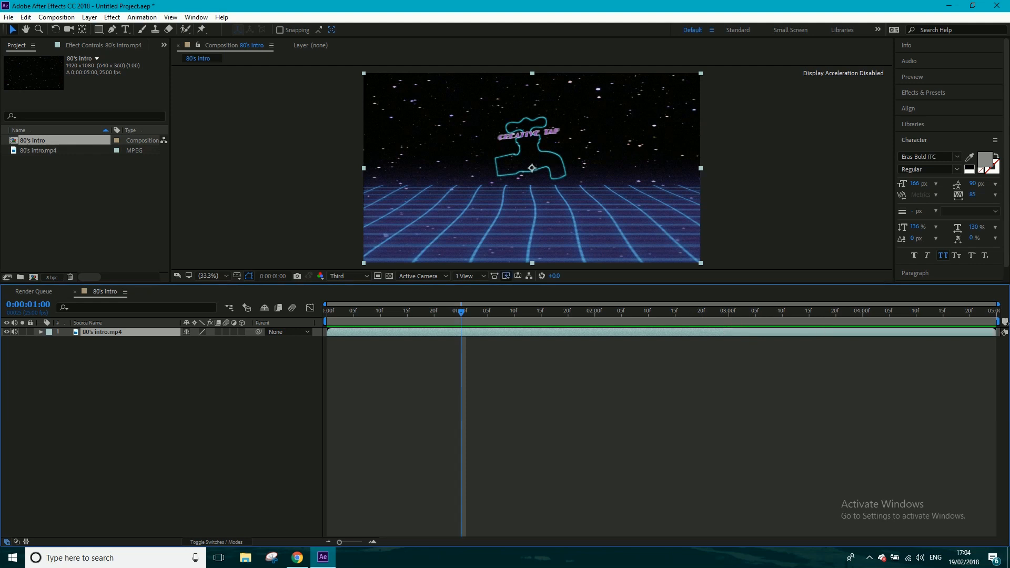
pyautogui.moveTo(599, 334)
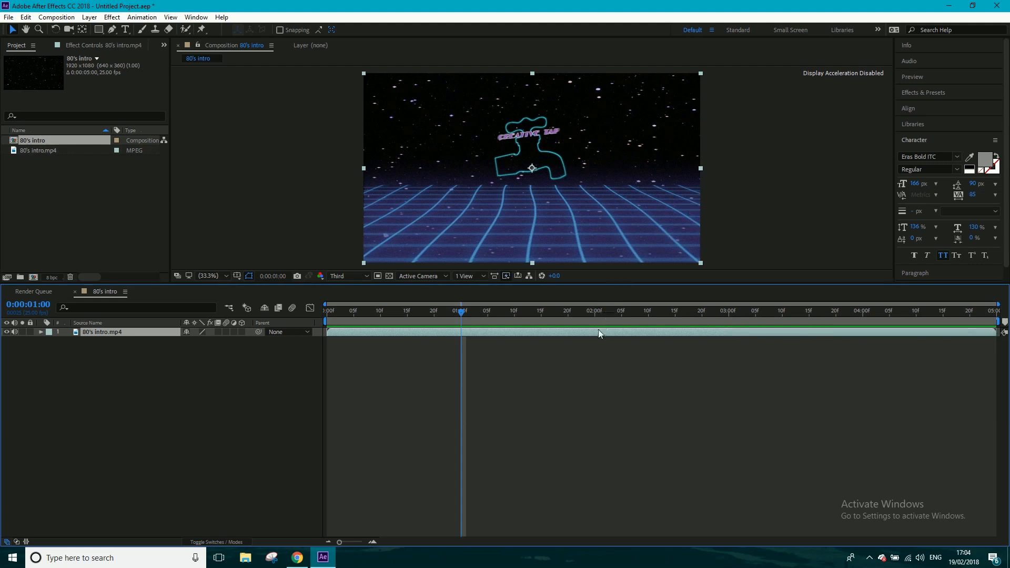
pyautogui.moveTo(590, 336)
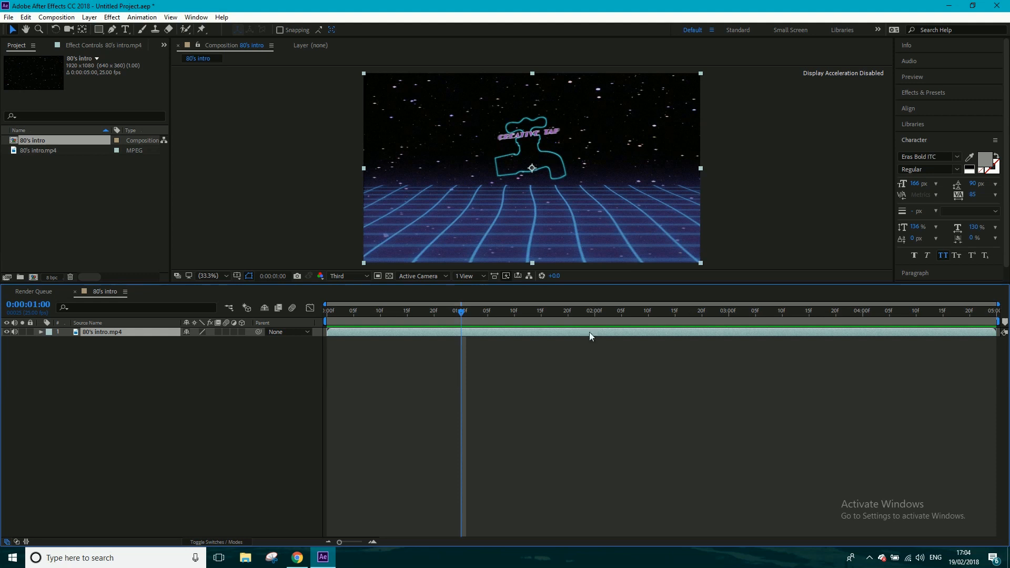
pyautogui.moveTo(436, 340)
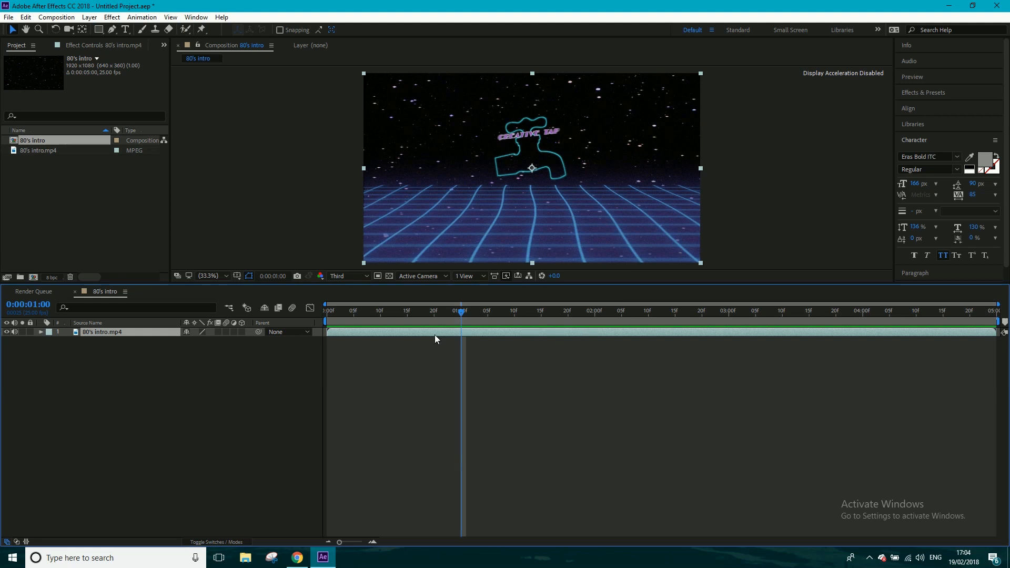
pyautogui.moveTo(635, 346)
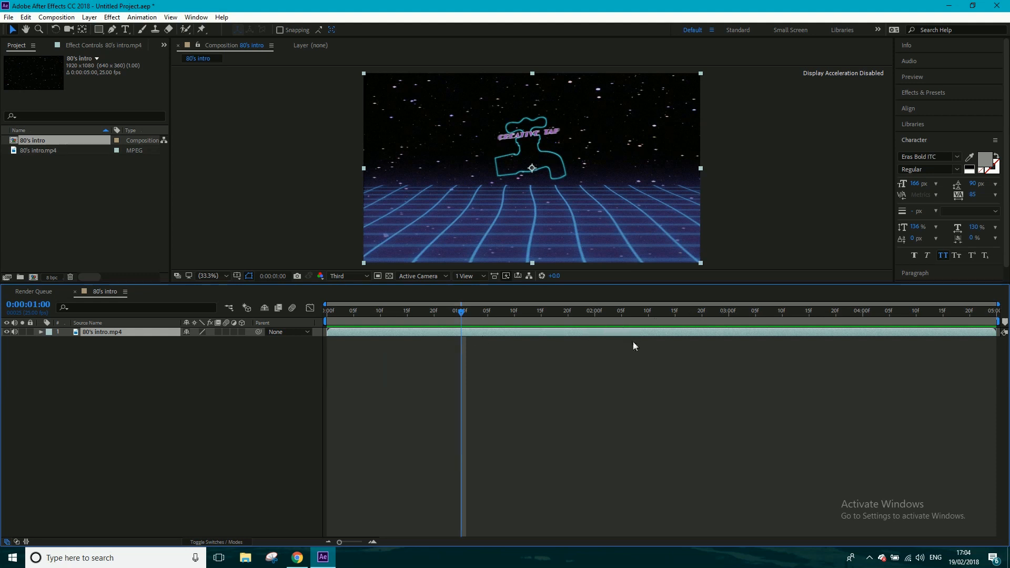
pyautogui.moveTo(598, 316)
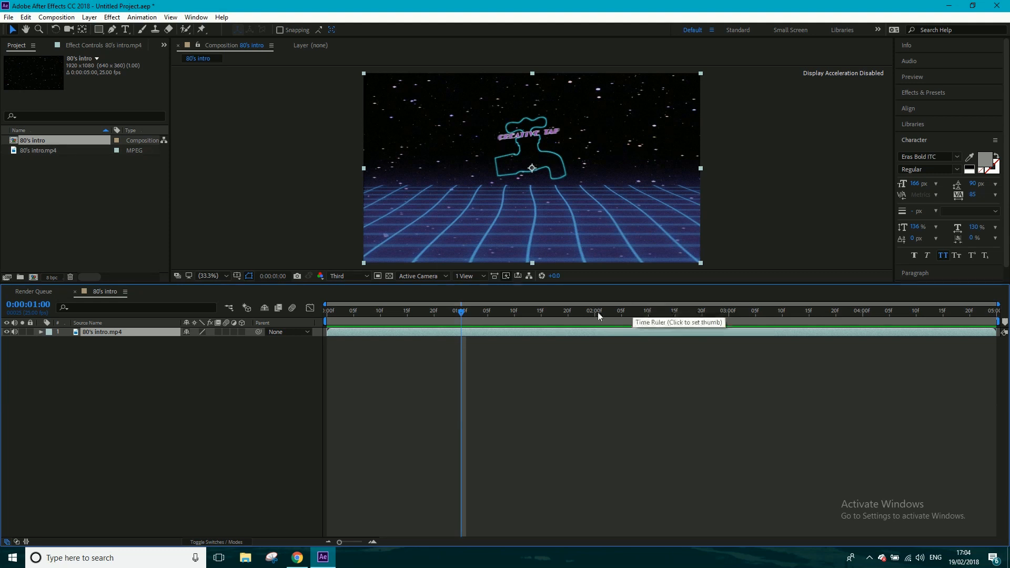
# - Place the current time at 0:00:02:00 as the split point
pyautogui.click(592, 312)
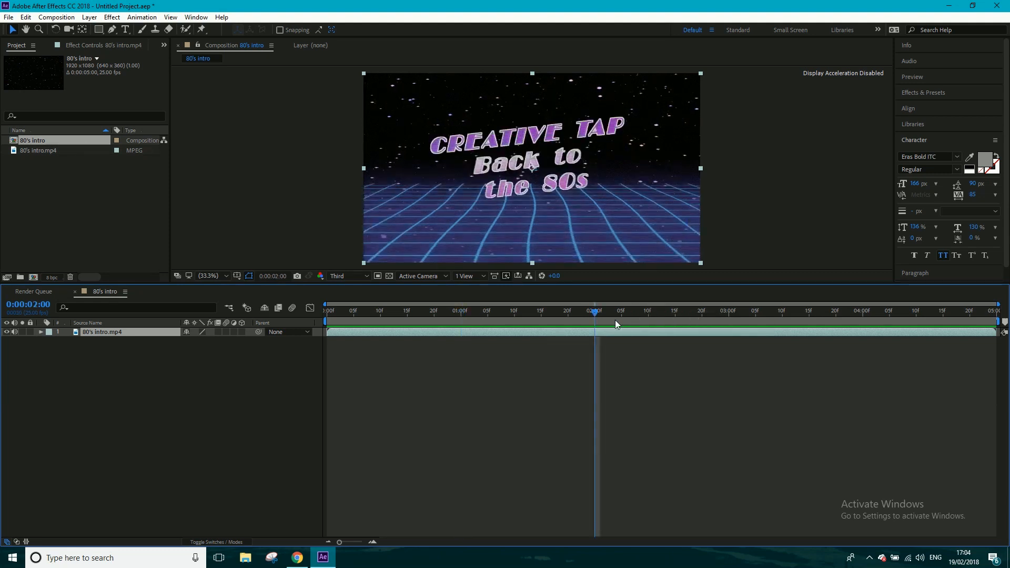
pyautogui.moveTo(616, 324)
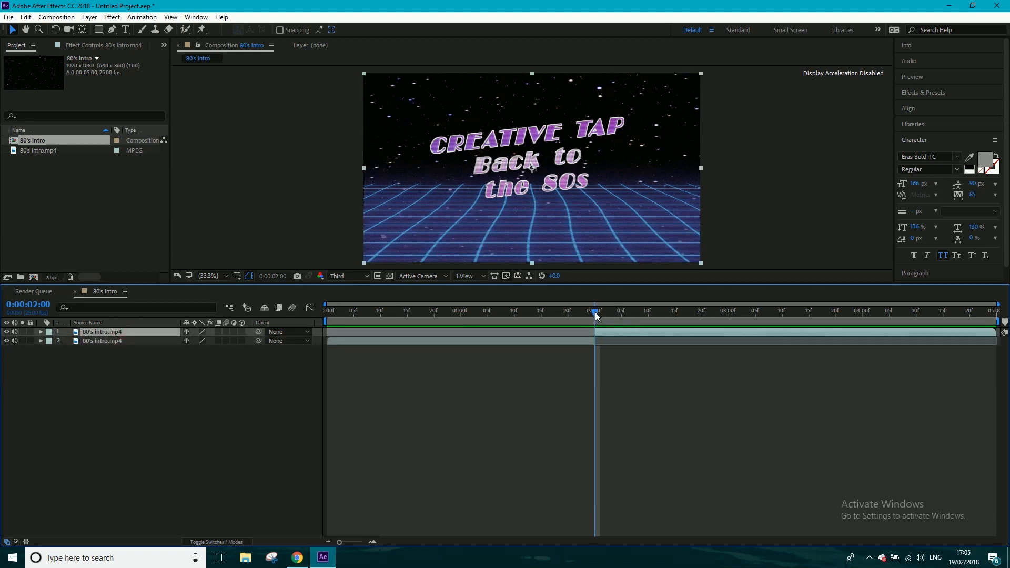
# - Search the effects for 'blur' and apply Fast Box Blur to the second clip part
pyautogui.click(620, 311)
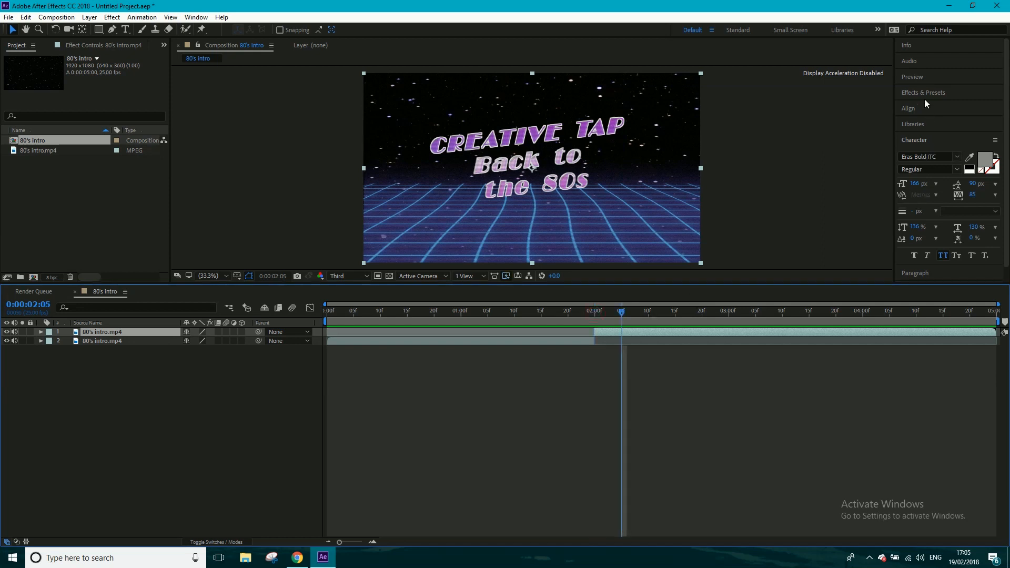
pyautogui.click(923, 93)
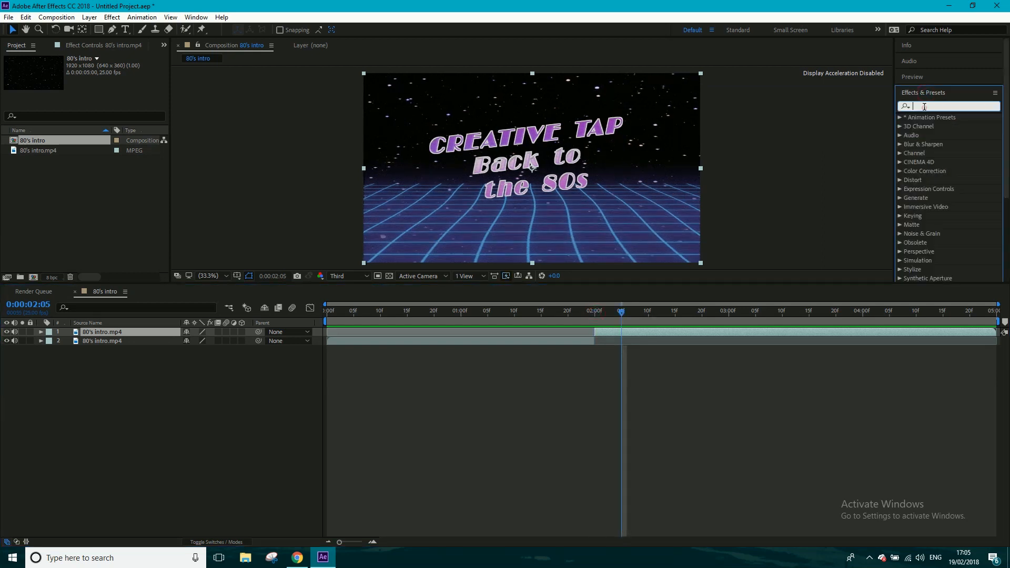
pyautogui.write('blur')
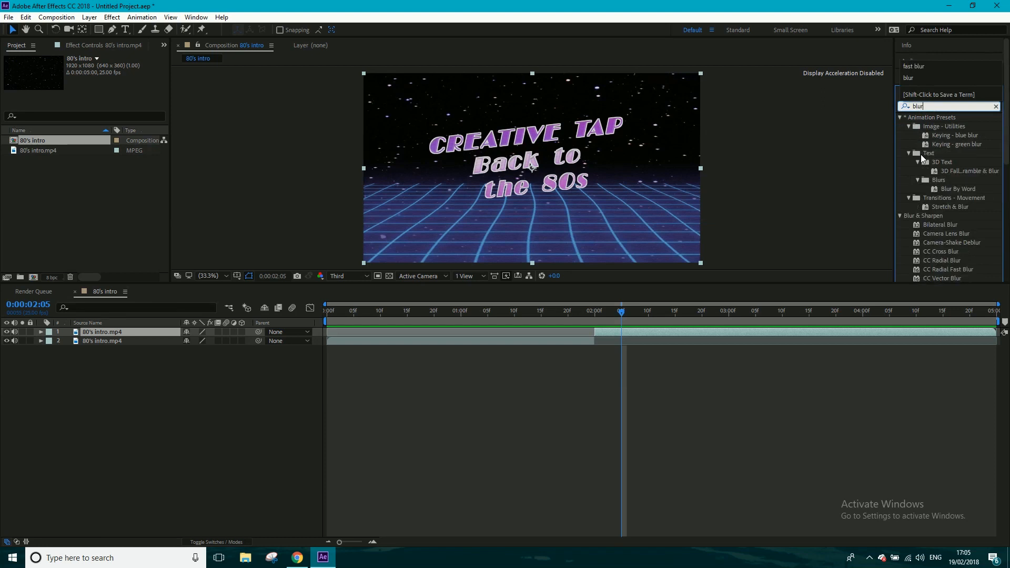
pyautogui.moveTo(948, 278)
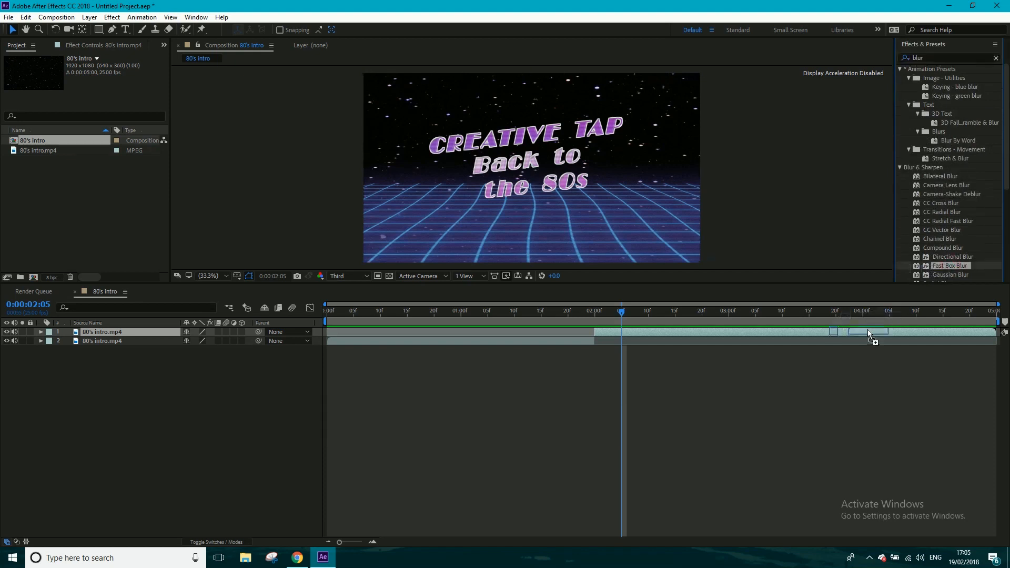
pyautogui.doubleClick(950, 265)
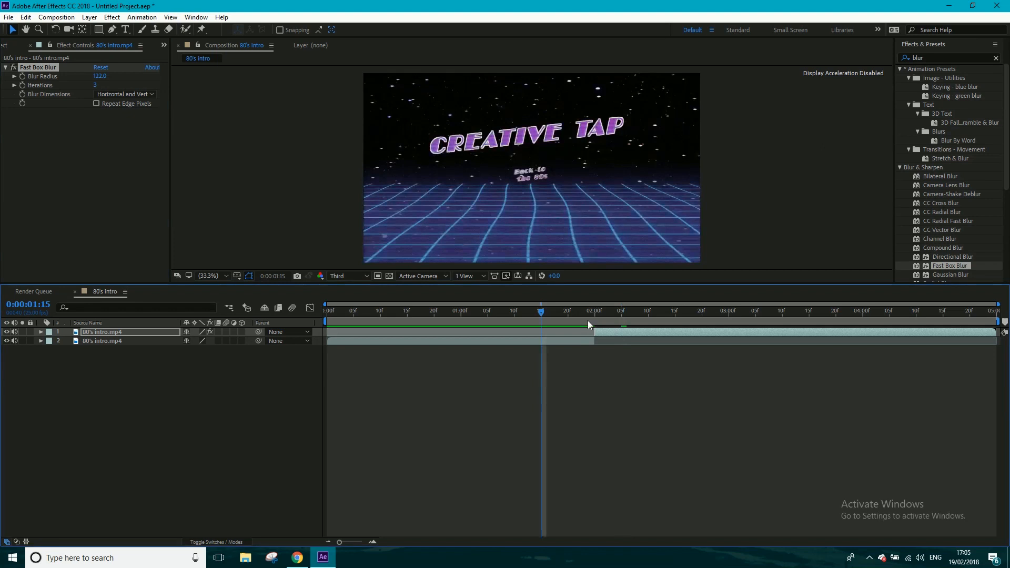
# - Select the Fast Box Blur for removal and move to three seconds to check the sharp title
pyautogui.click(567, 309)
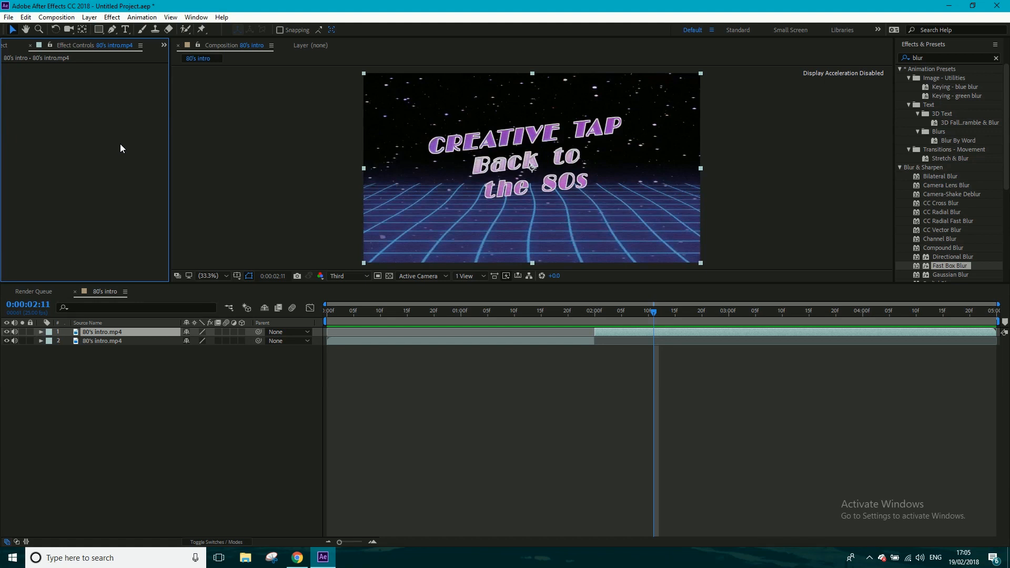
pyautogui.moveTo(728, 317)
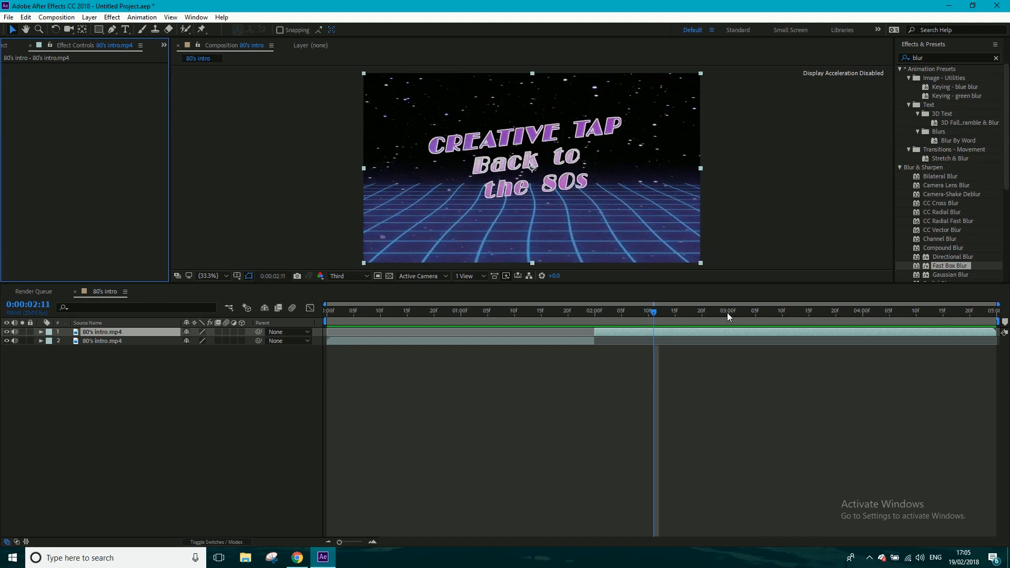
pyautogui.click(728, 311)
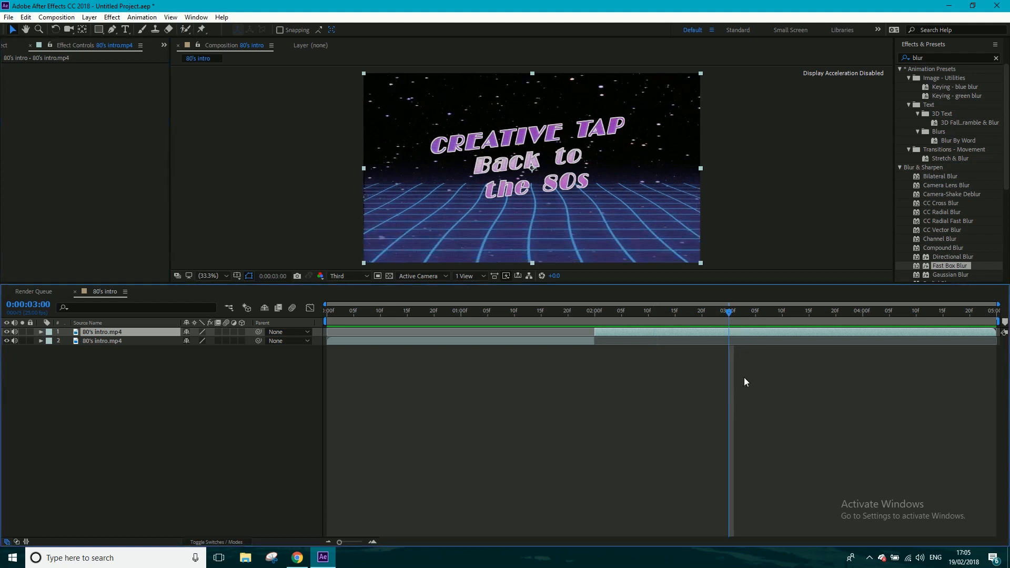